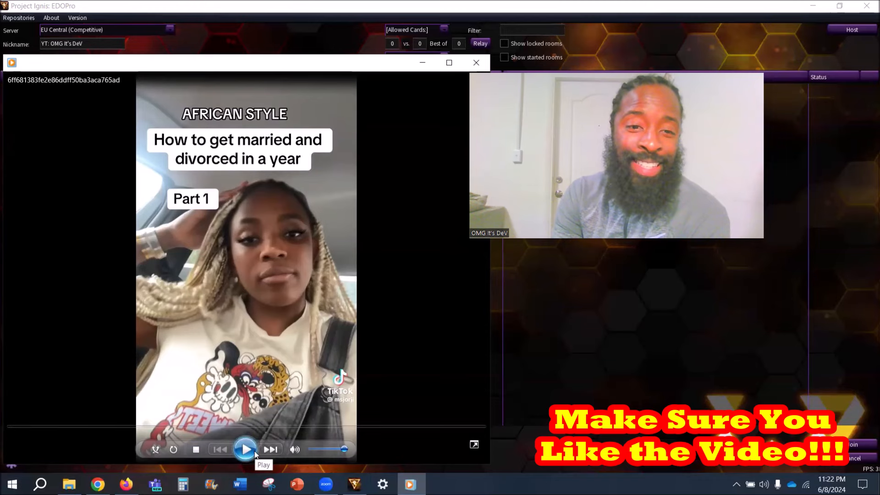
Step: Play the TikTok clip from the start and pause it at 00:13
{"action": "left_click", "coordinate": [245, 449]}
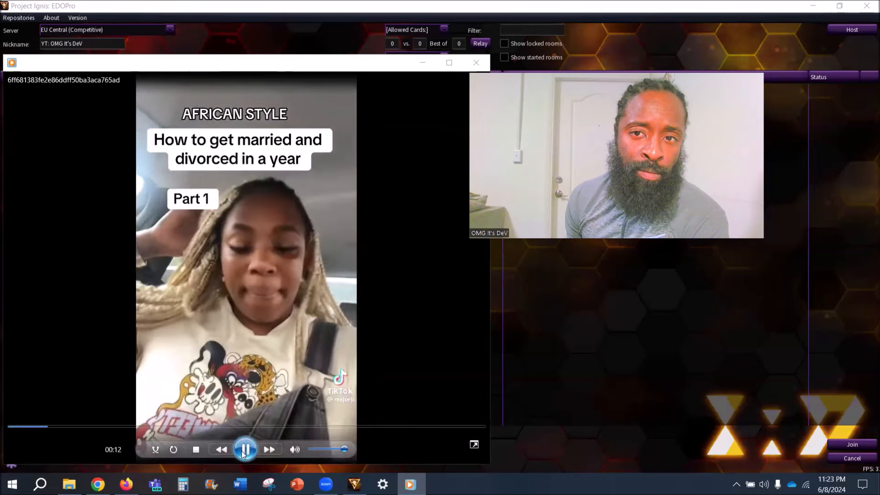
{"action": "left_click", "coordinate": [245, 449]}
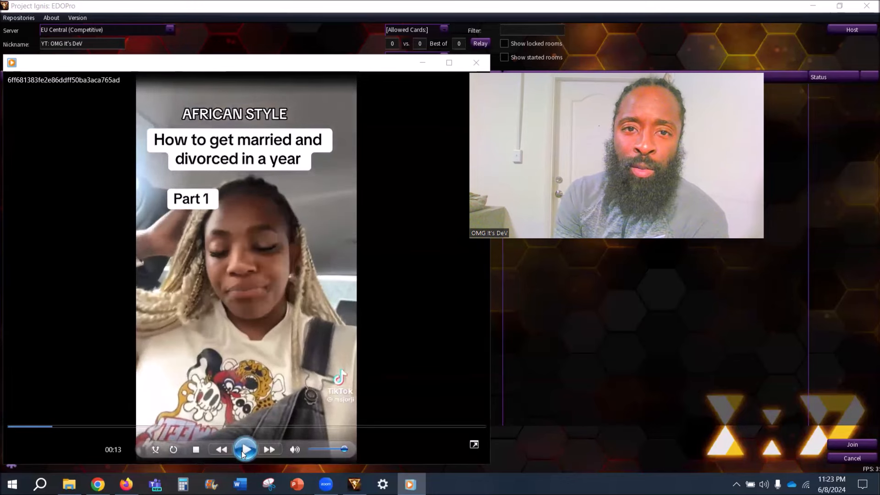
Step: Resume the TikTok clip and let it play on to about 1:04
{"action": "left_click", "coordinate": [245, 449]}
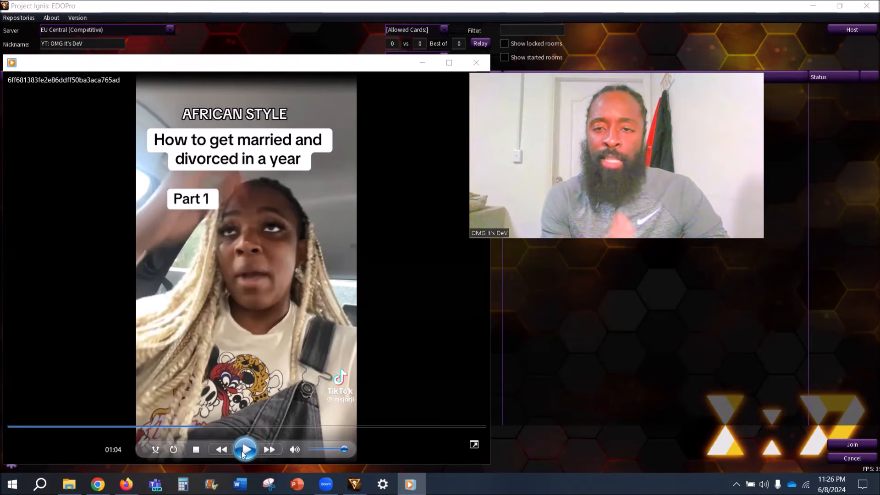
Step: Play the clip through to its end and pause on the TikTok logo end card
{"action": "left_click", "coordinate": [245, 449]}
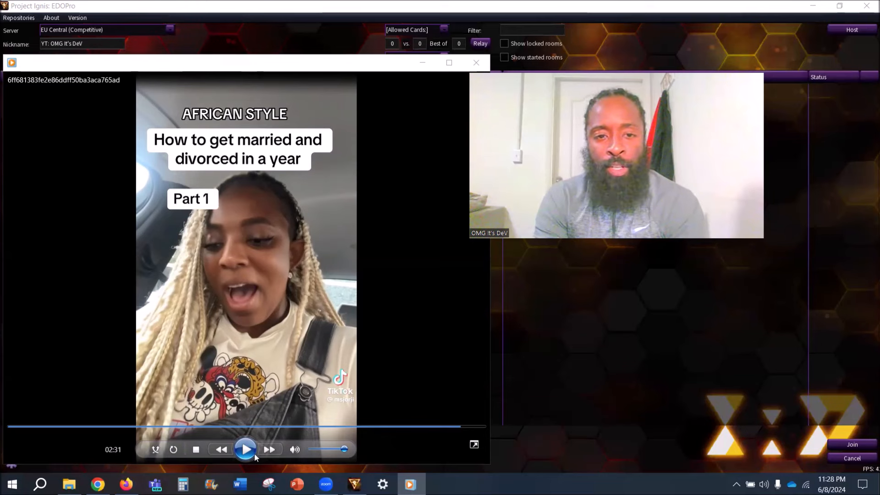
{"action": "left_click", "coordinate": [245, 449]}
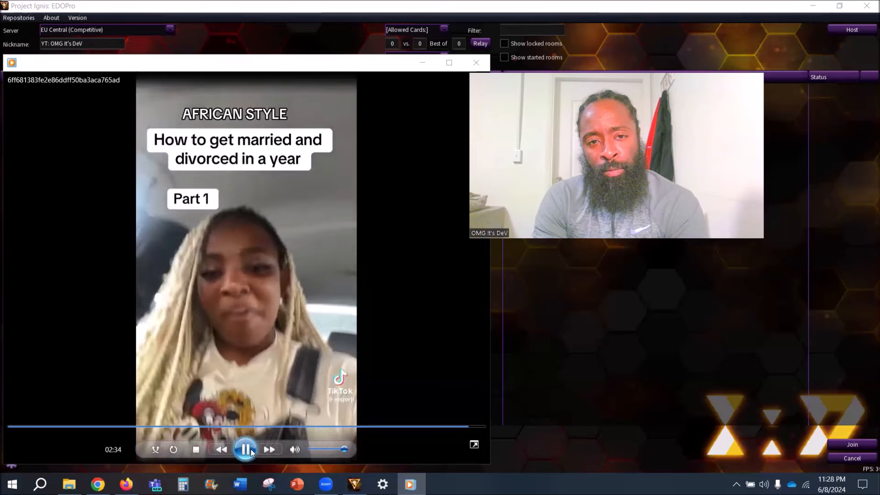
{"action": "left_click", "coordinate": [245, 449]}
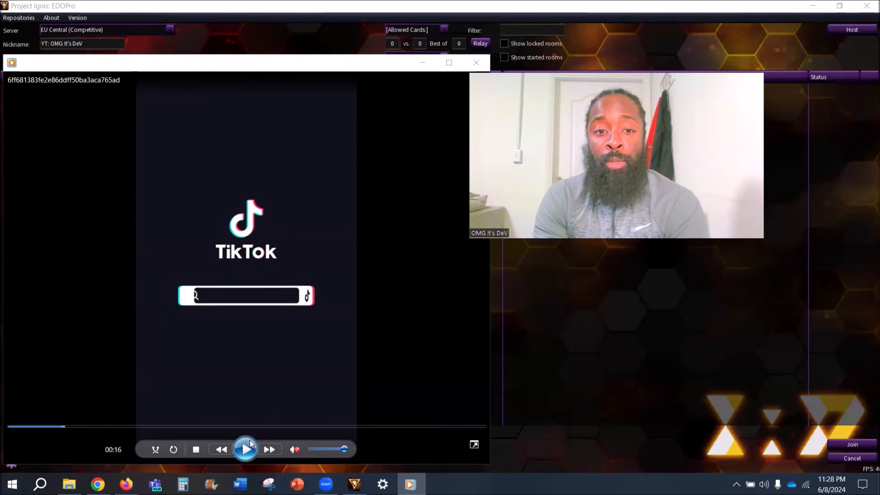
Step: Resume playback and drag the seek bar back to restart the 2:39 clip
{"action": "left_click", "coordinate": [245, 448]}
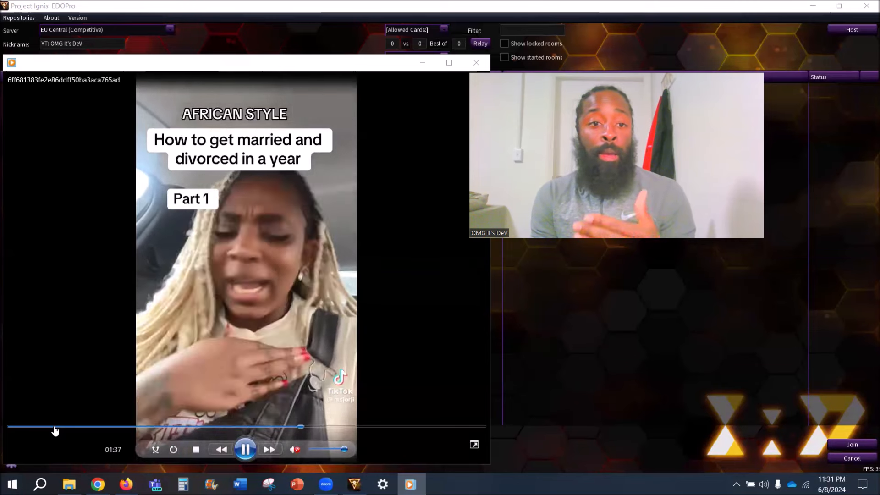
{"action": "left_click_drag", "start_coordinate": [300, 426], "coordinate": [14, 427]}
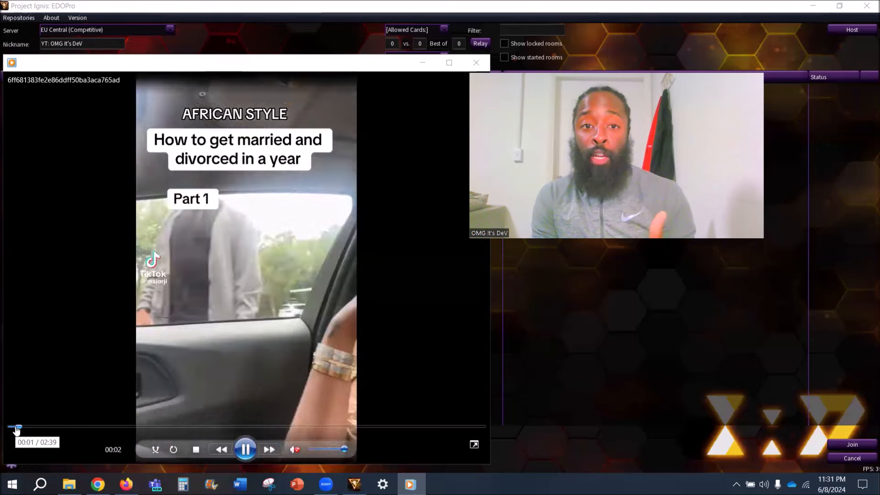